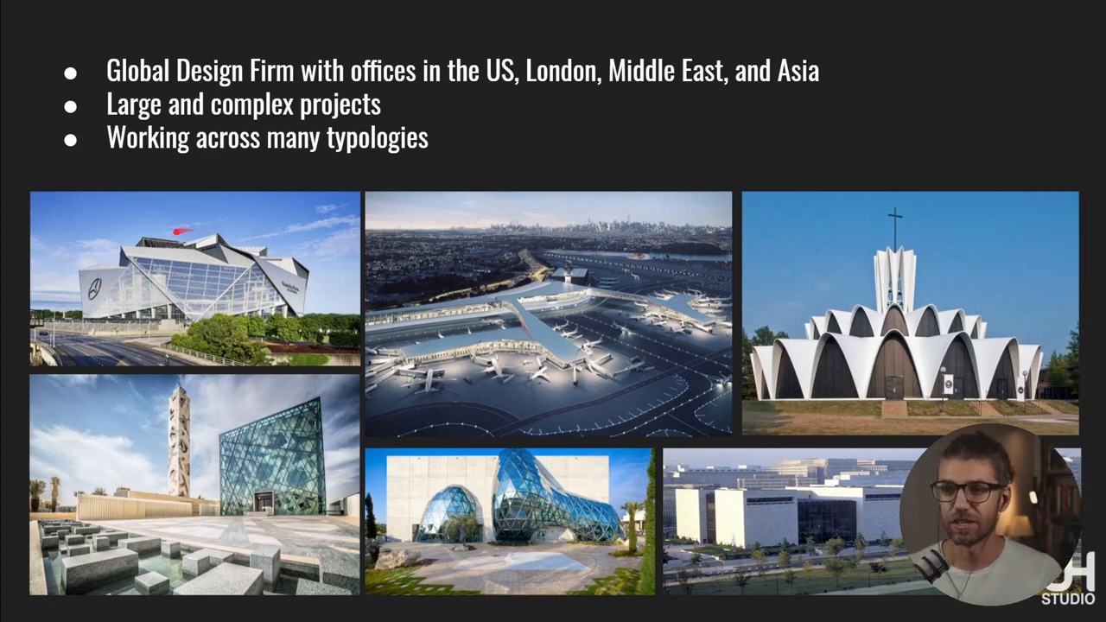
- Advance to the UH Studio Design Academy Blender courses slide
key(Right)
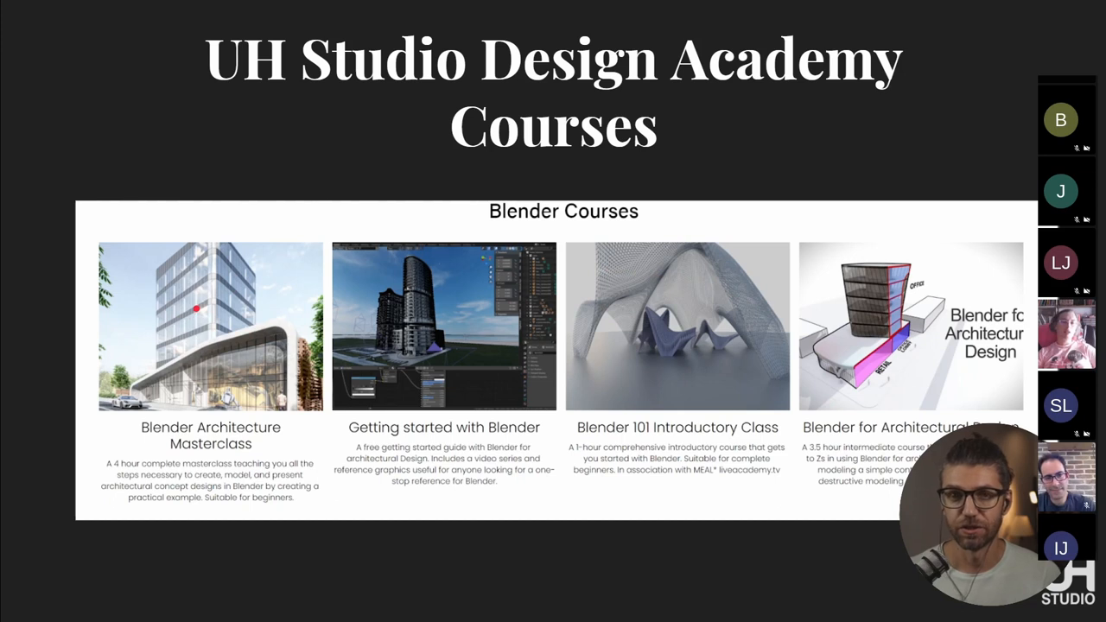
mouse_move(577, 330)
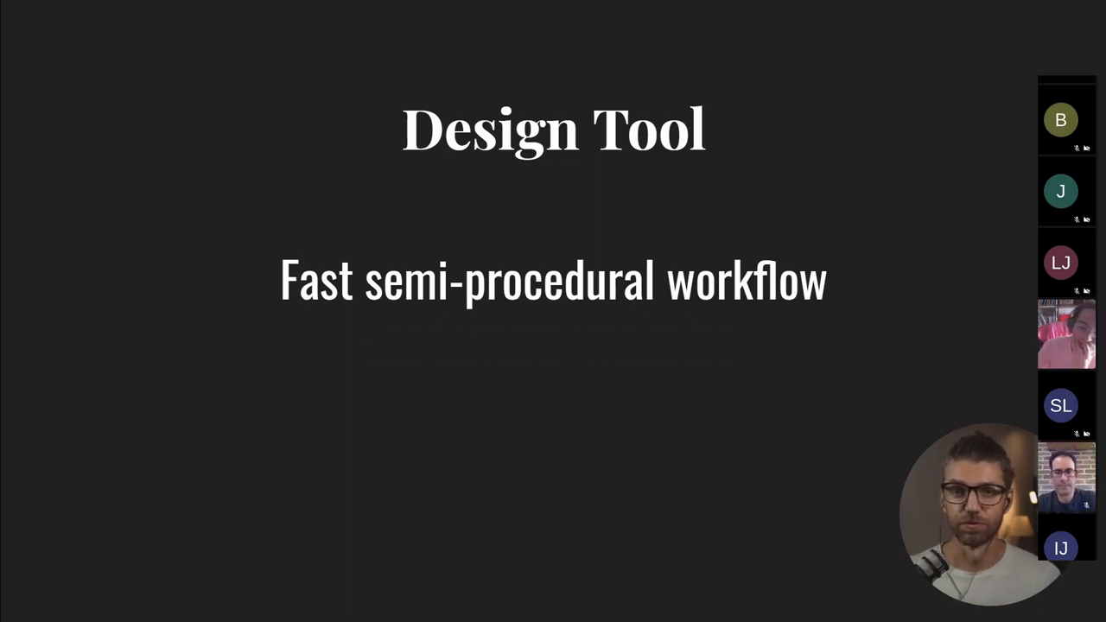
- Reveal the subdivision modelling bullet, pass the It's FAST!! slide and land on Typical Design Tools
key(right)
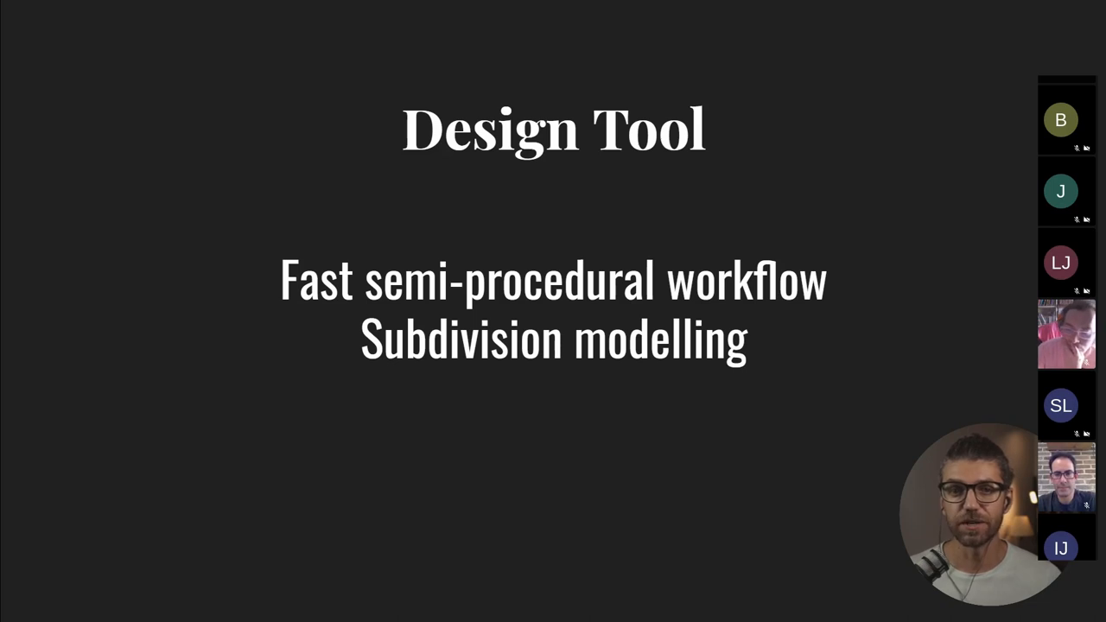
key(right)
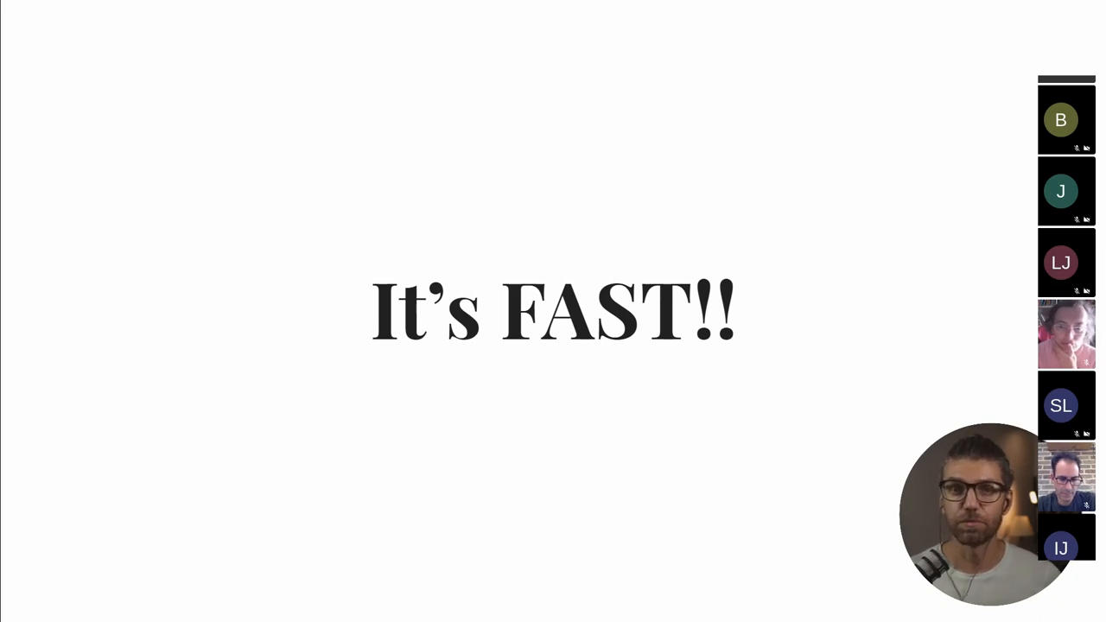
key(Right)
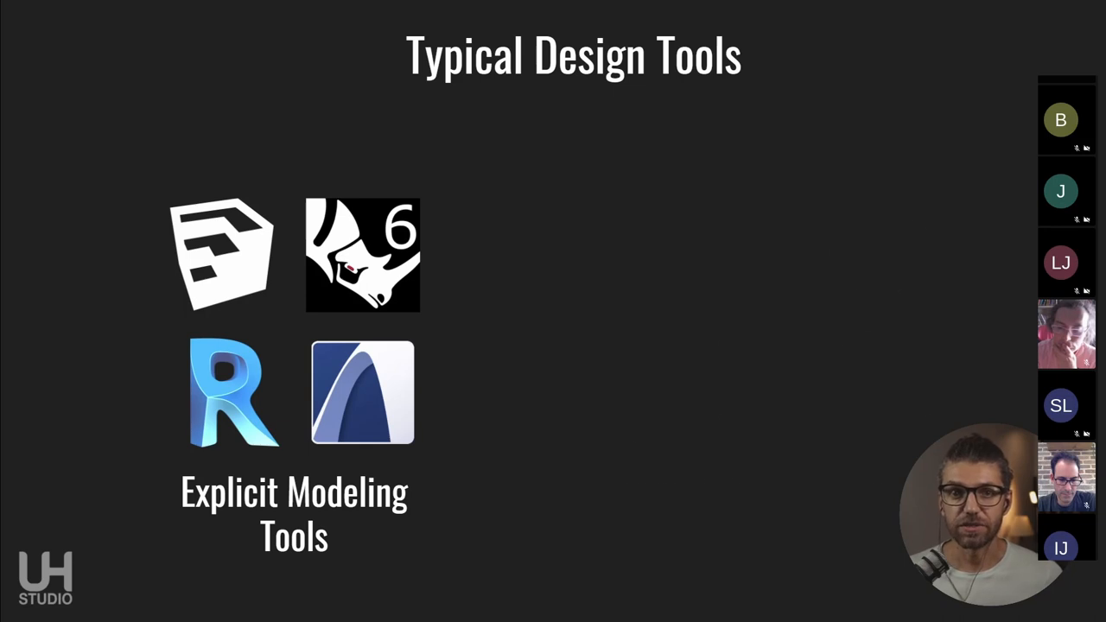
- Advance to the Grasshopper slider demo shaping a curved profile
key(Right)
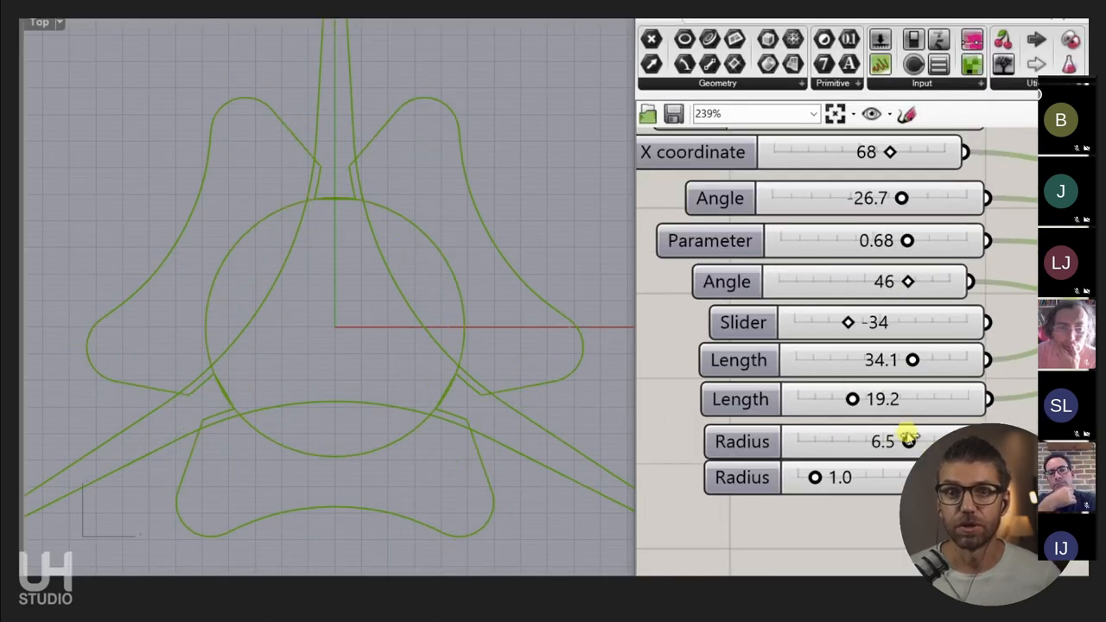
drag(850, 398, 843, 398)
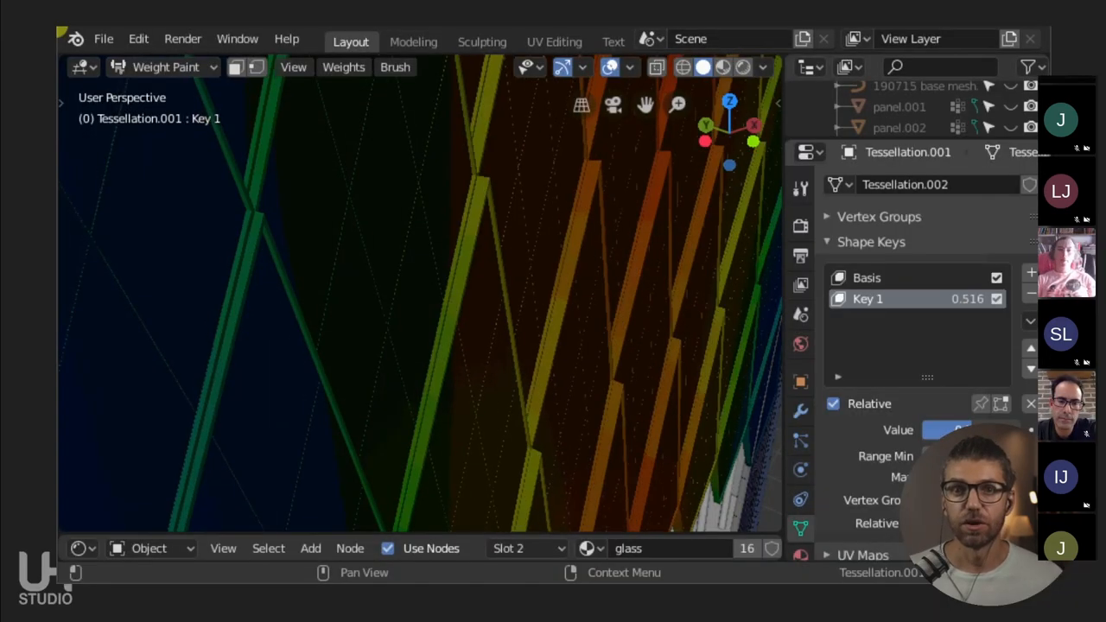
- Slide the Key 1 shape key value repeatedly between 0 and 1 so the facade fins morph between shapes
drag(977, 429, 930, 429)
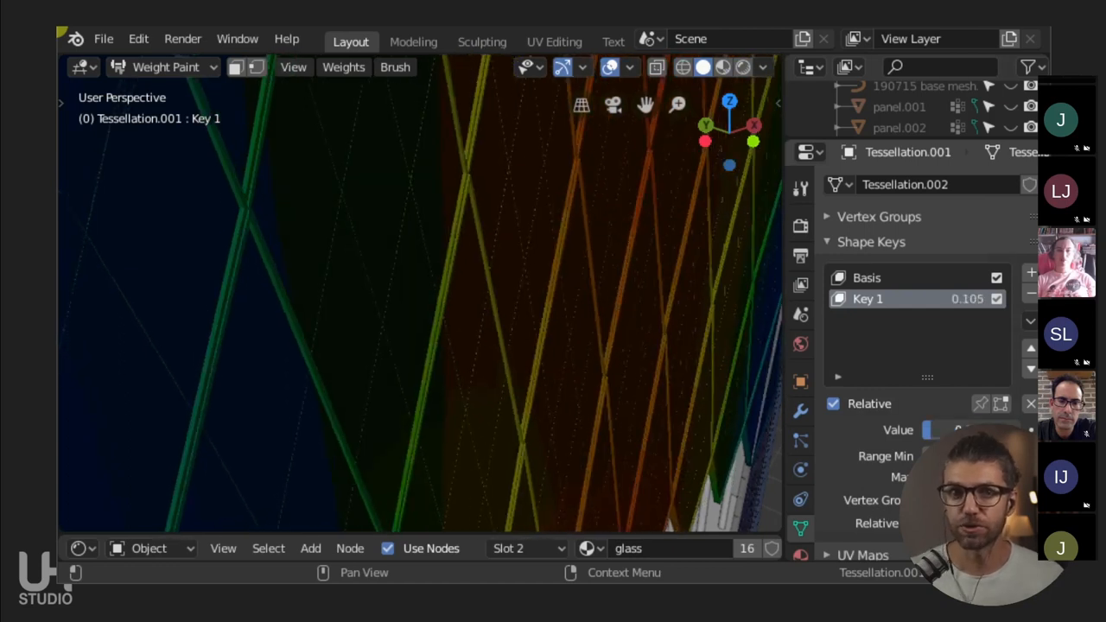
drag(933, 429, 994, 428)
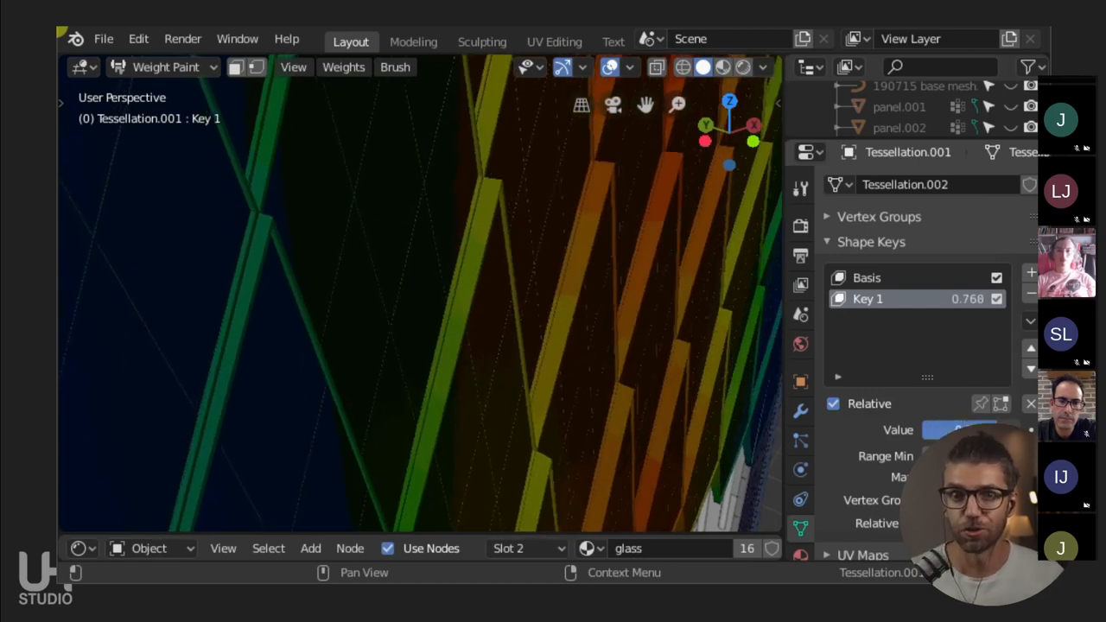
drag(942, 428, 1002, 428)
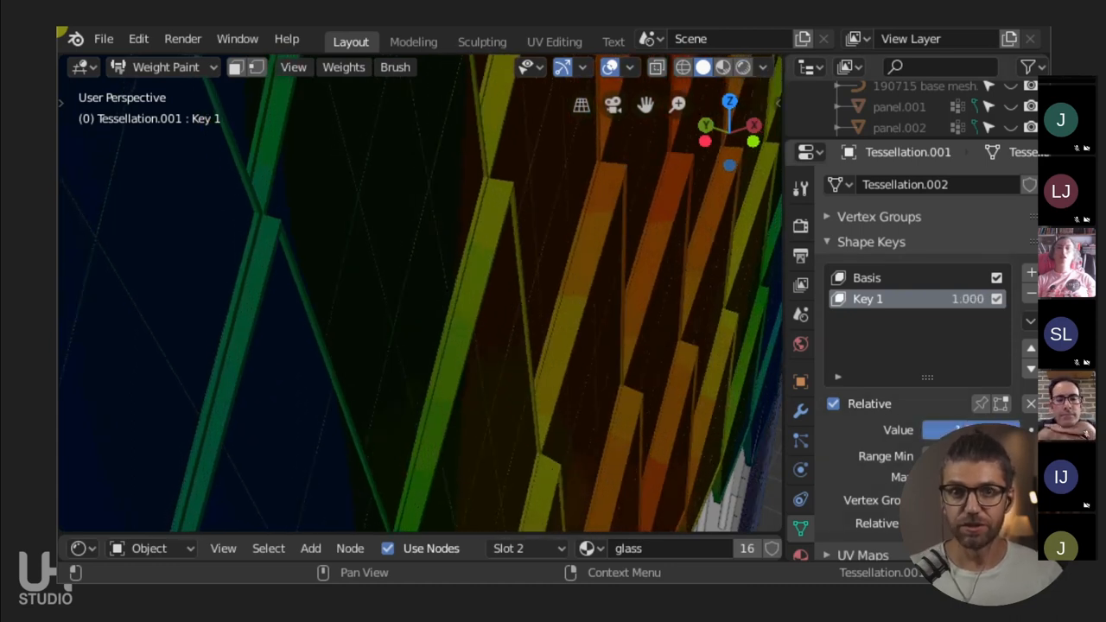
drag(985, 429, 951, 429)
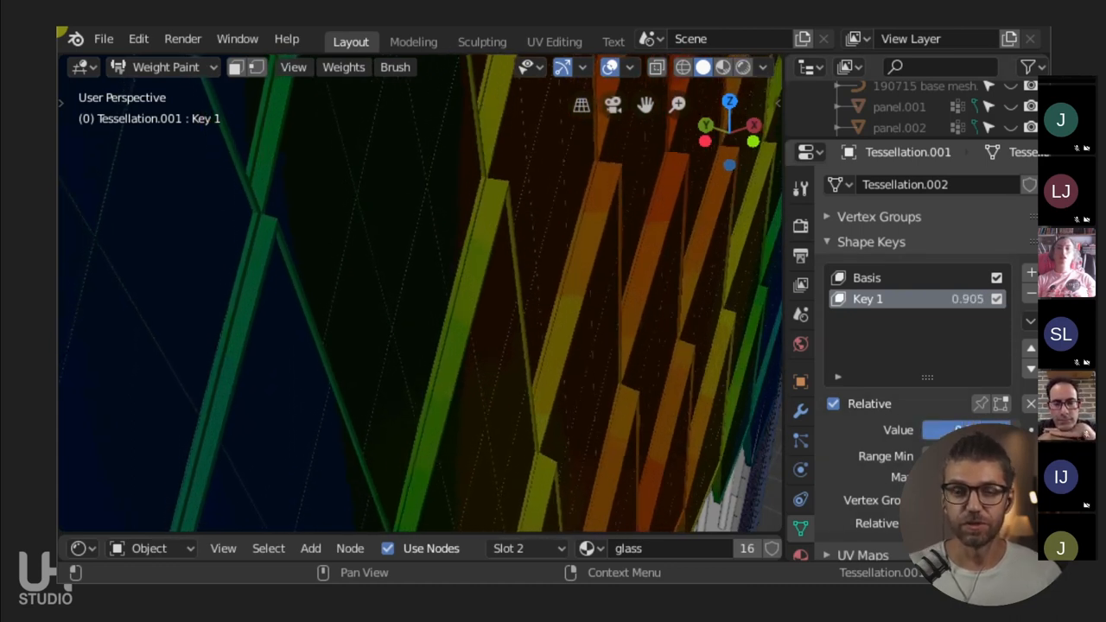
drag(942, 429, 1002, 429)
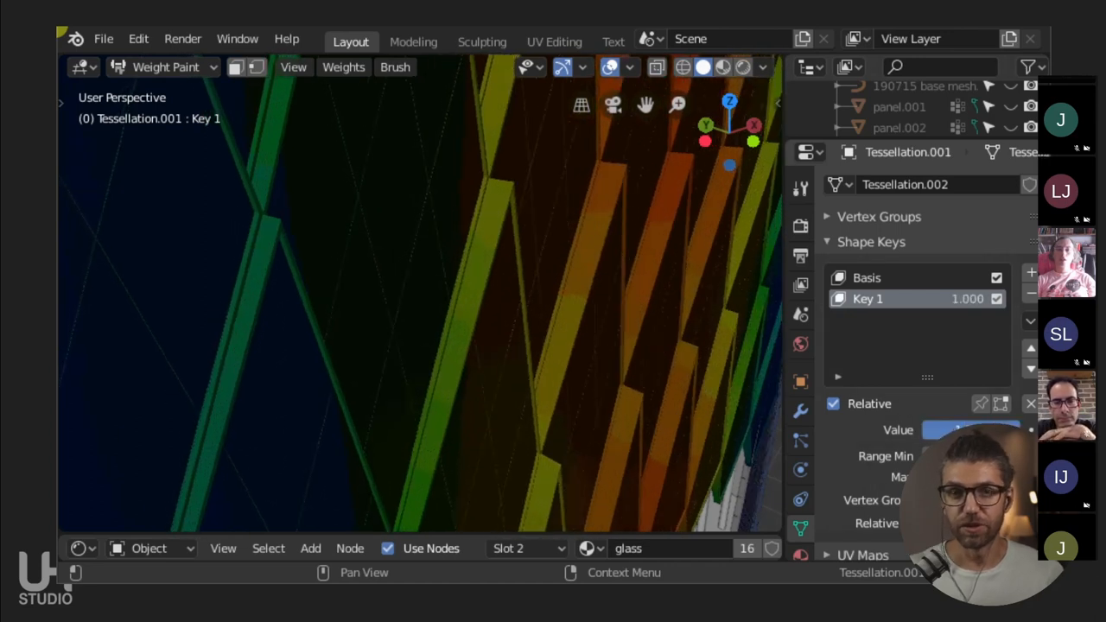
drag(968, 429, 954, 428)
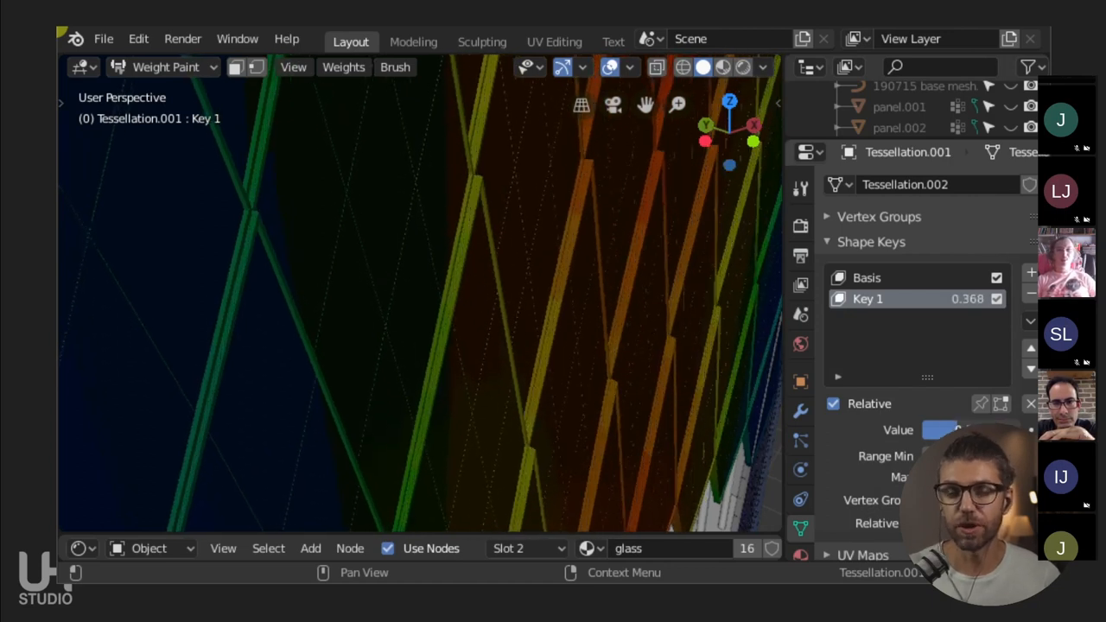
drag(924, 429, 977, 429)
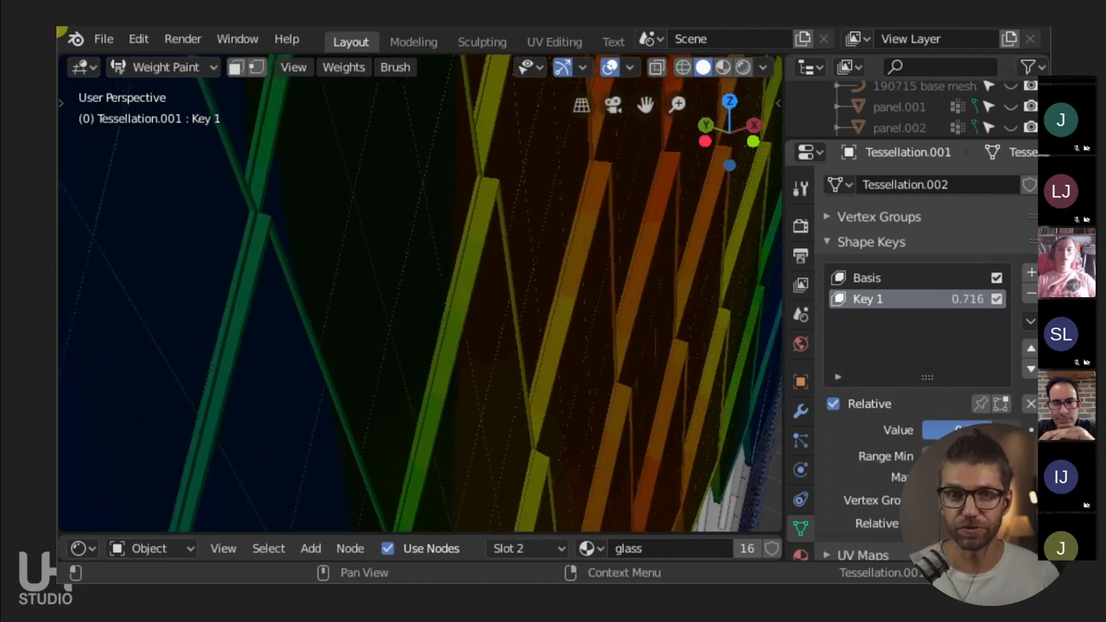
drag(959, 428, 930, 429)
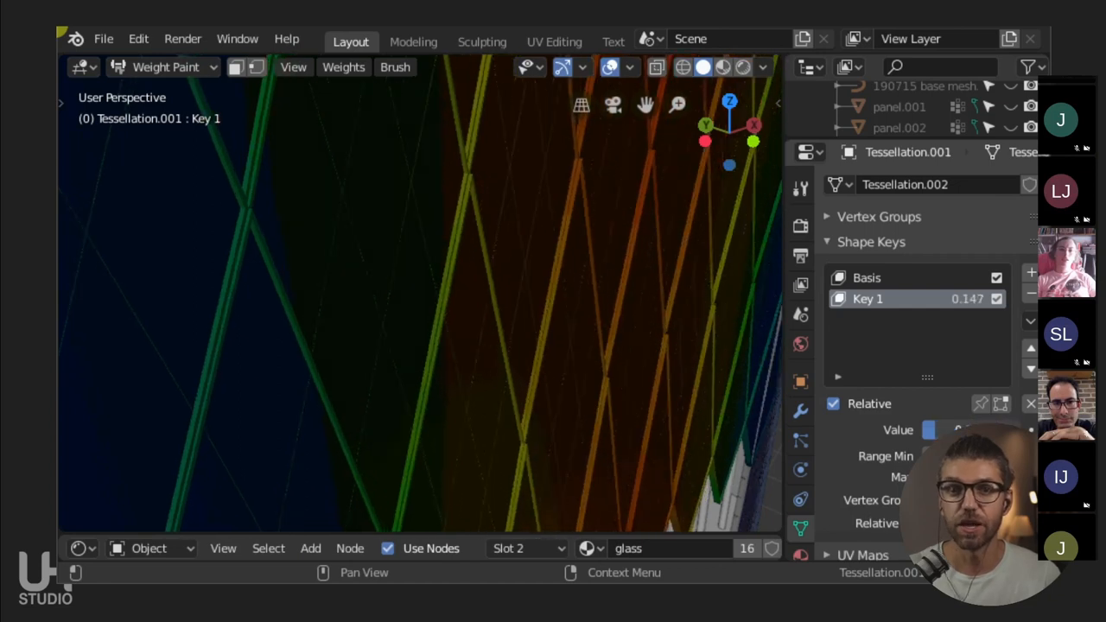
drag(929, 429, 942, 429)
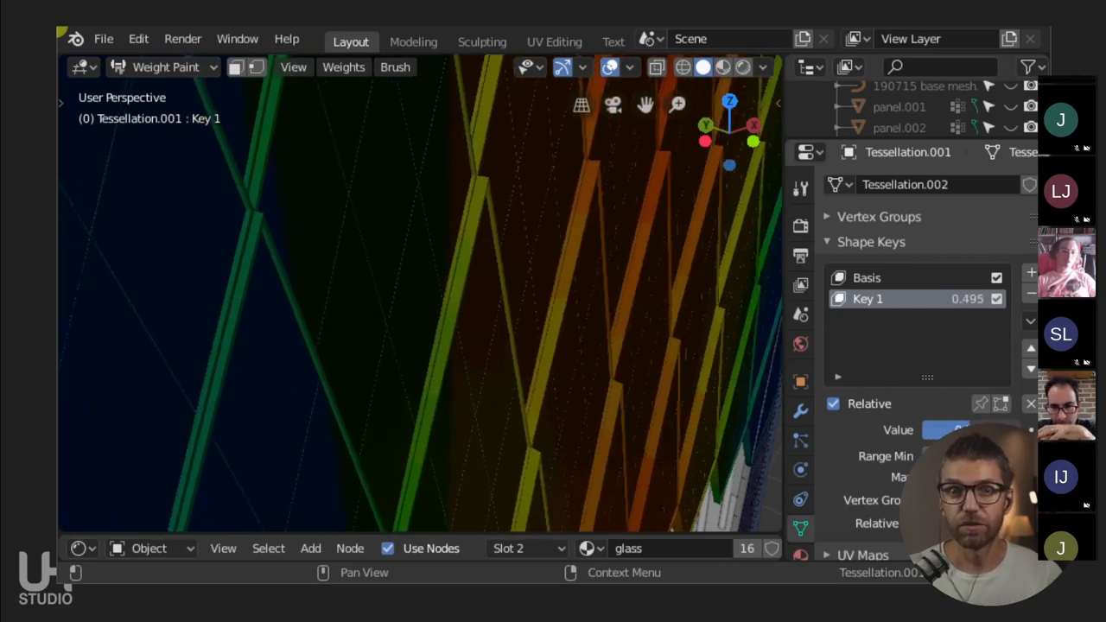
drag(942, 429, 994, 429)
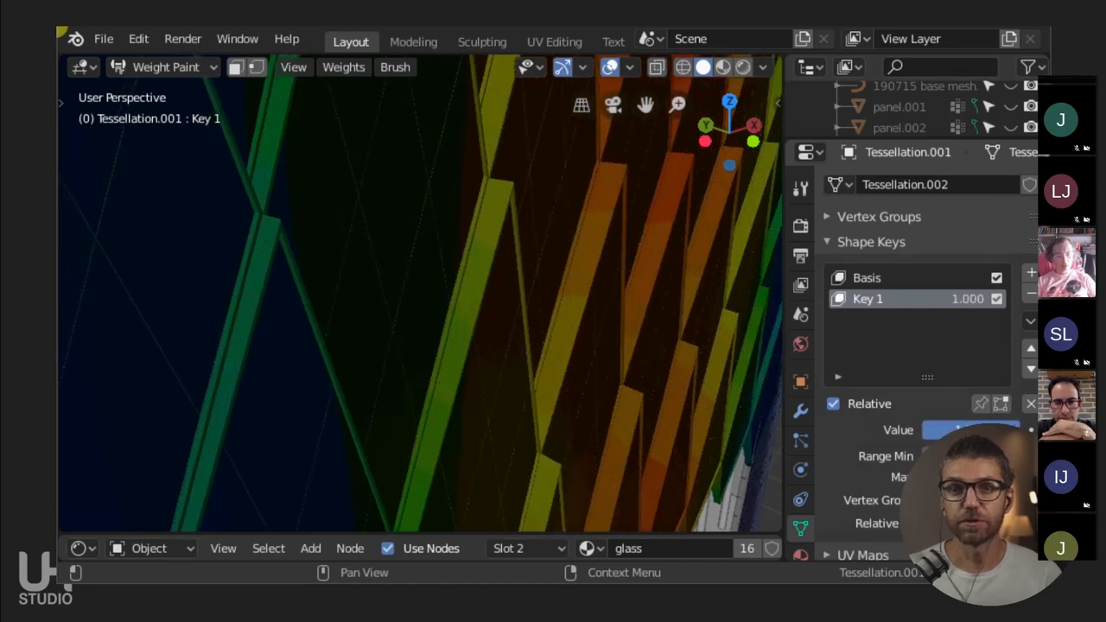
drag(986, 429, 959, 428)
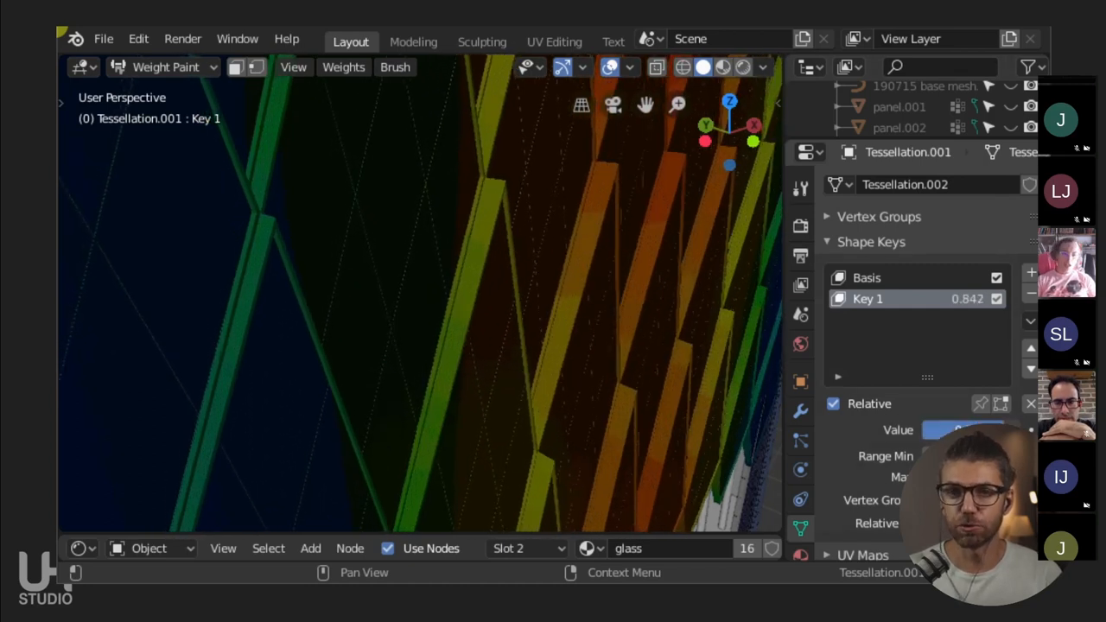
drag(933, 429, 985, 428)
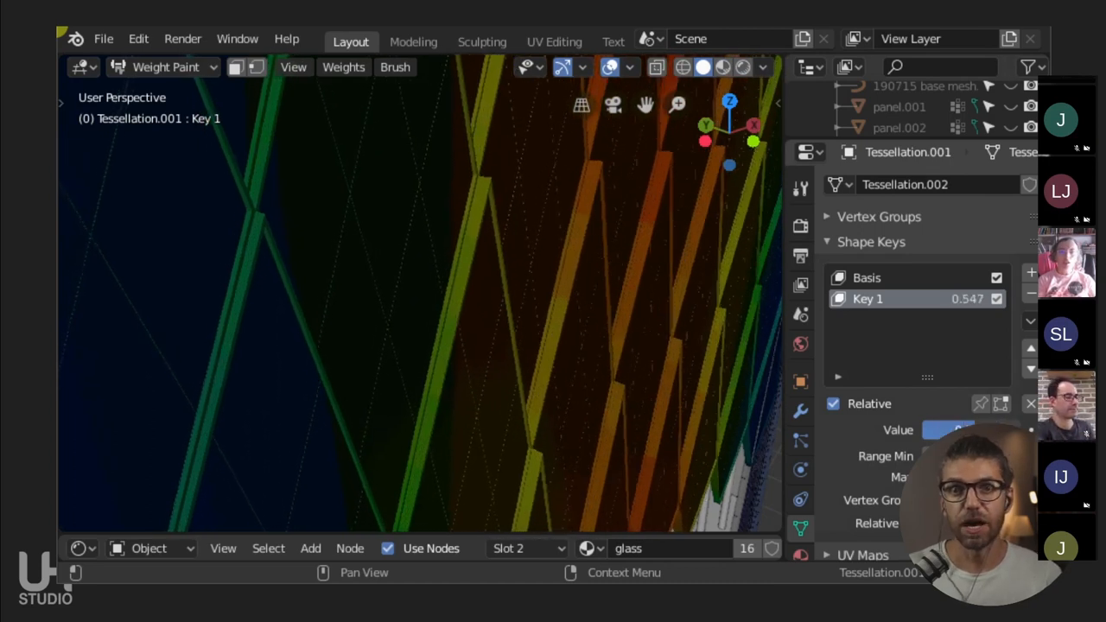
drag(933, 428, 985, 429)
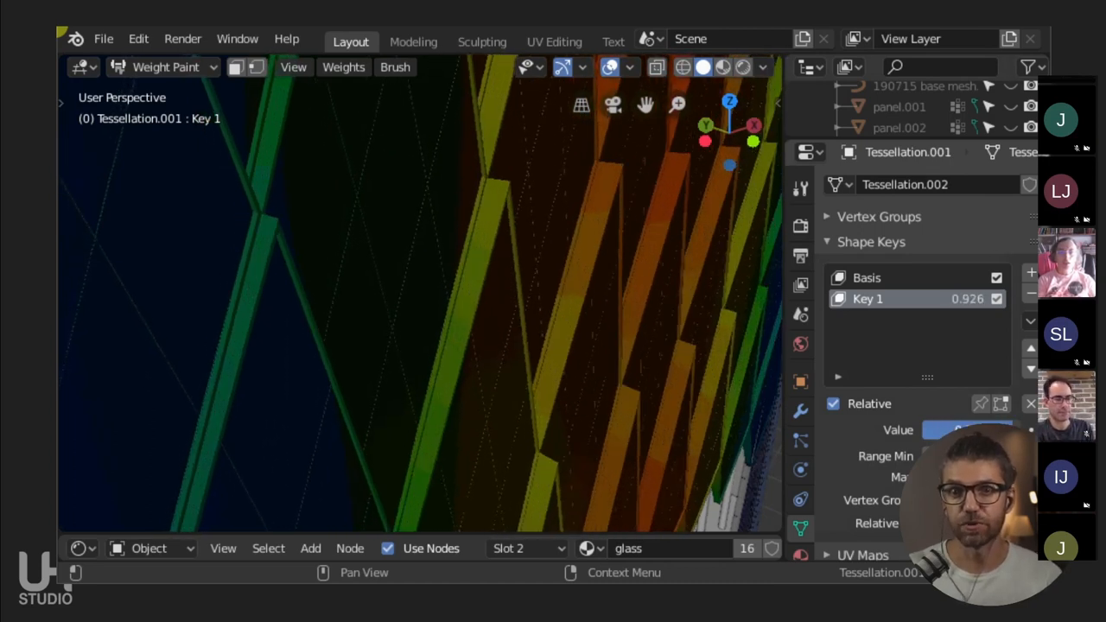
drag(968, 429, 933, 428)
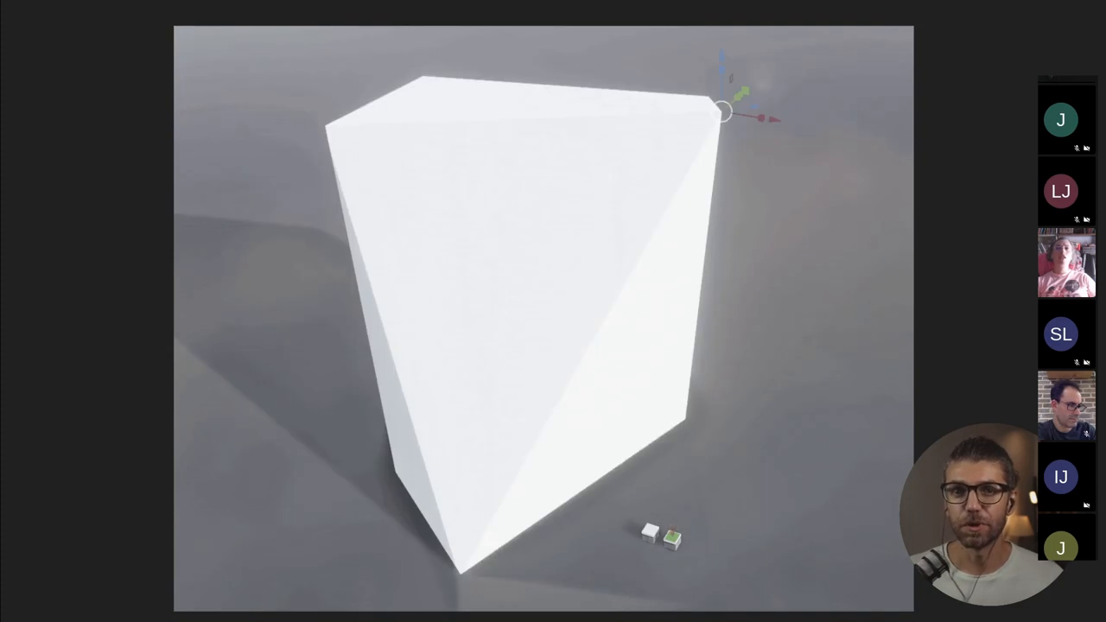
- Bring up and play the white tower massing block study video
drag(722, 113, 799, 123)
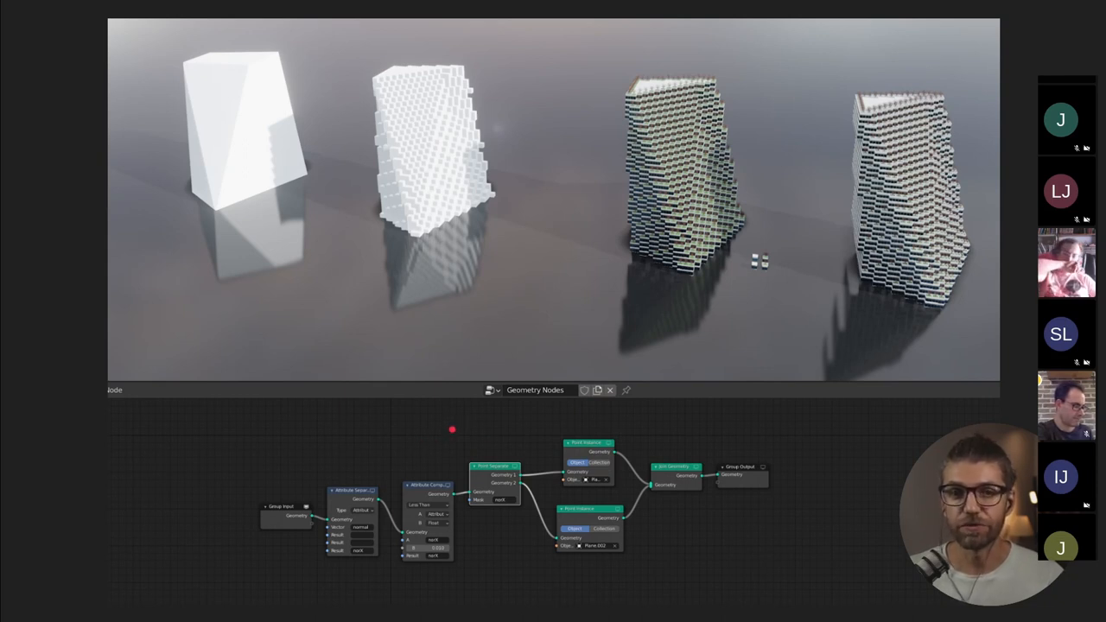
- Mark the geometry node tree with a red highlight under the four tower variants
drag(443, 432, 492, 425)
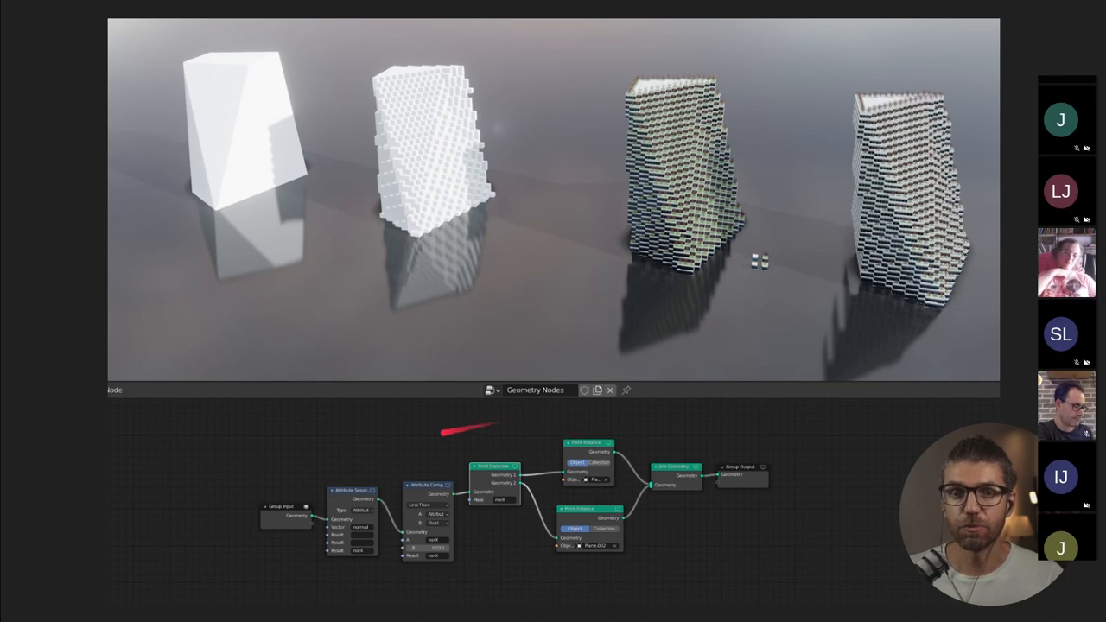